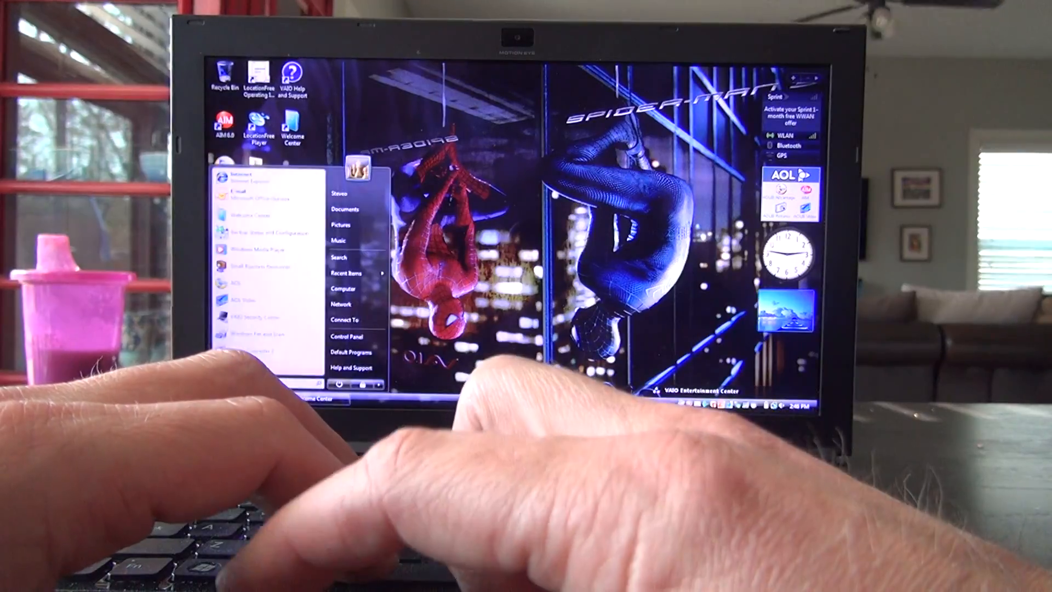
# Expand the arrow beside the lock button to list Sleep, Restart and Shut Down.
pyautogui.click(380, 384)
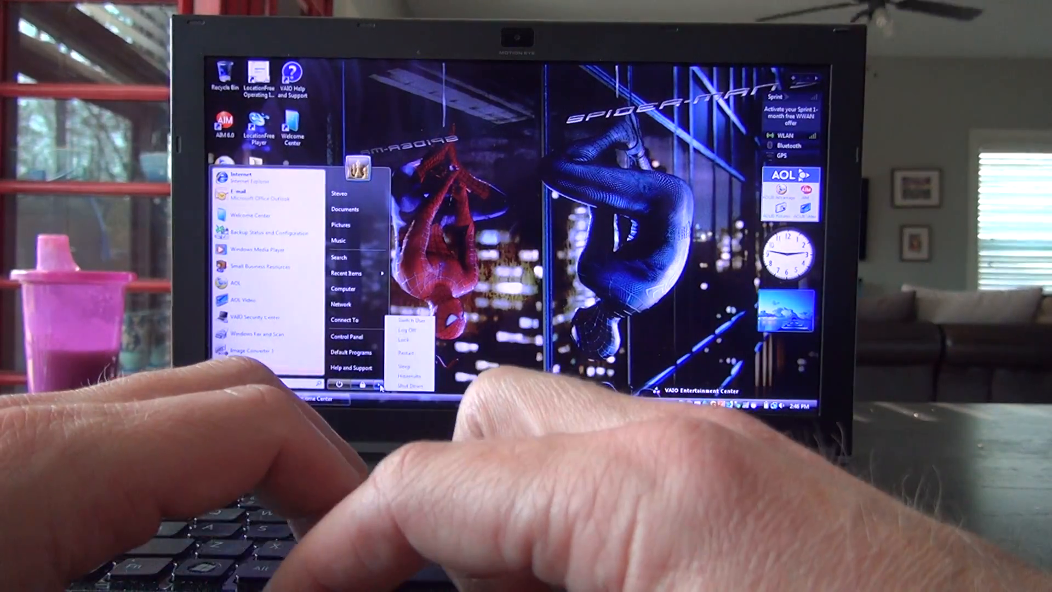